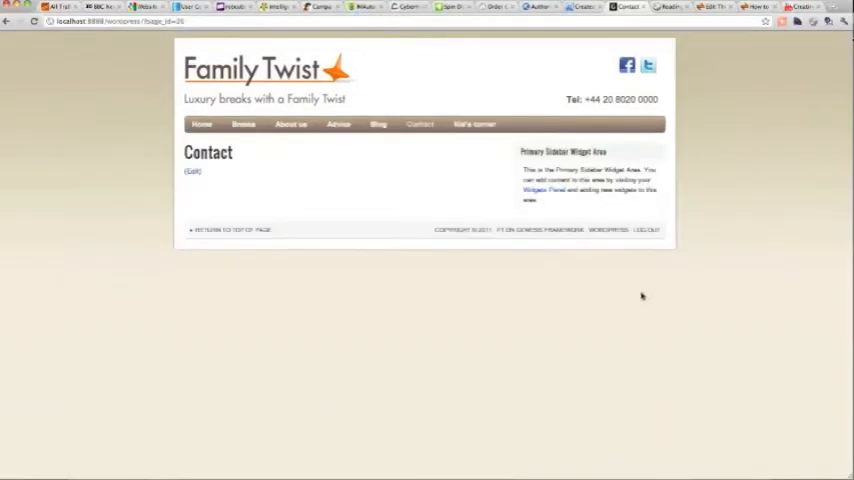
Step: Go to line 18 of the theme stylesheet using Go to Line
key("F12")
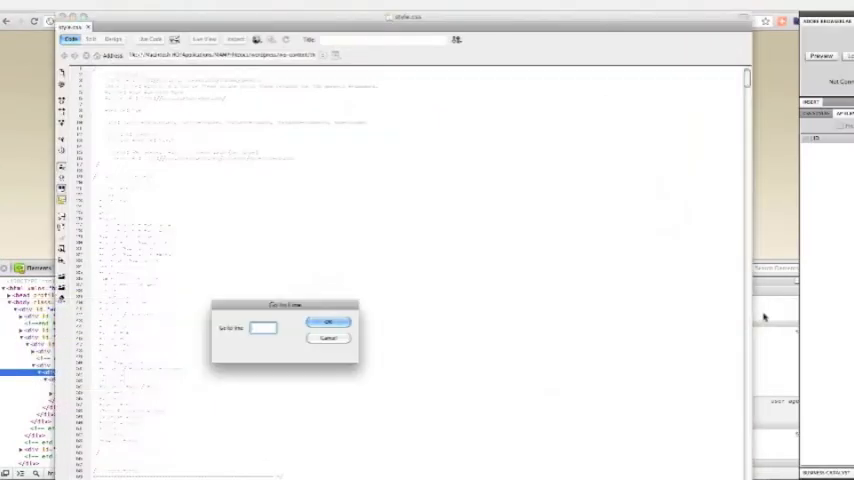
type("18")
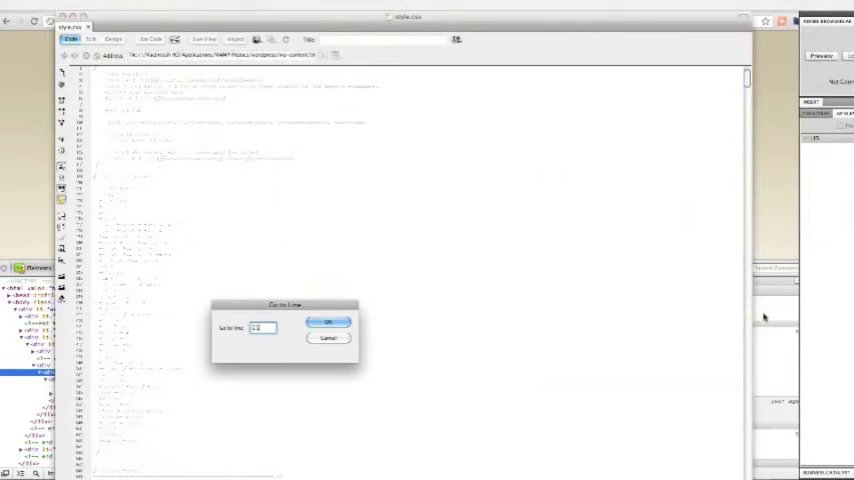
left_click(328, 321)
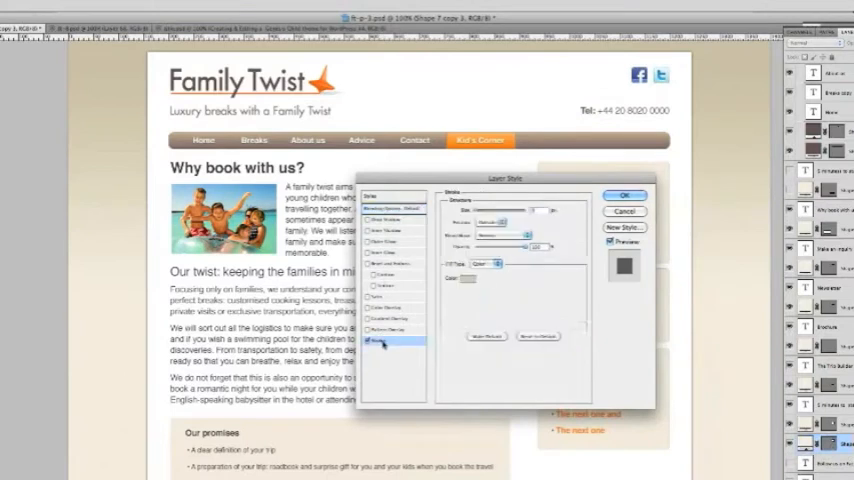
Step: Show the Stroke section of the sidebar box layer's Layer Style
left_click(467, 278)
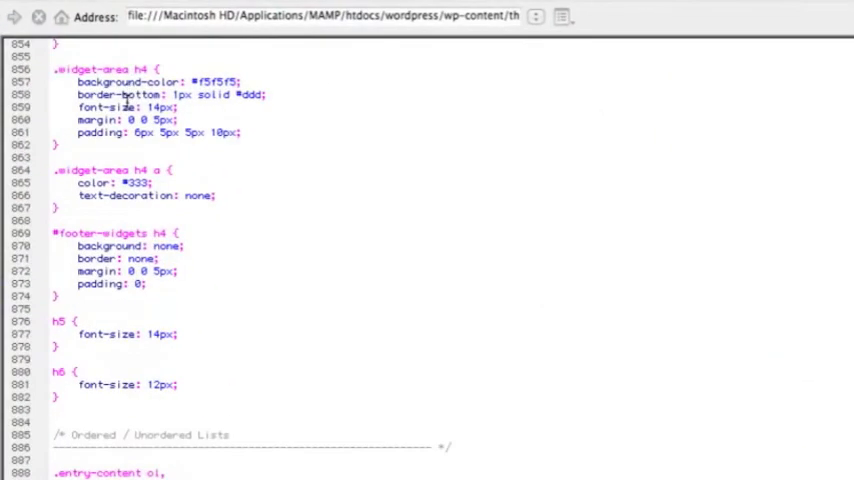
Step: Select a .widget-area h4 property value in style.css to replace it
left_click(130, 81)
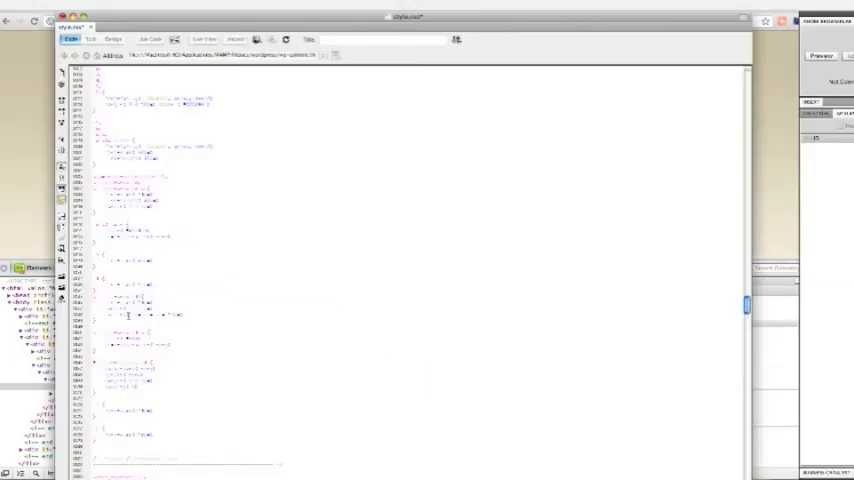
double_click(150, 317)
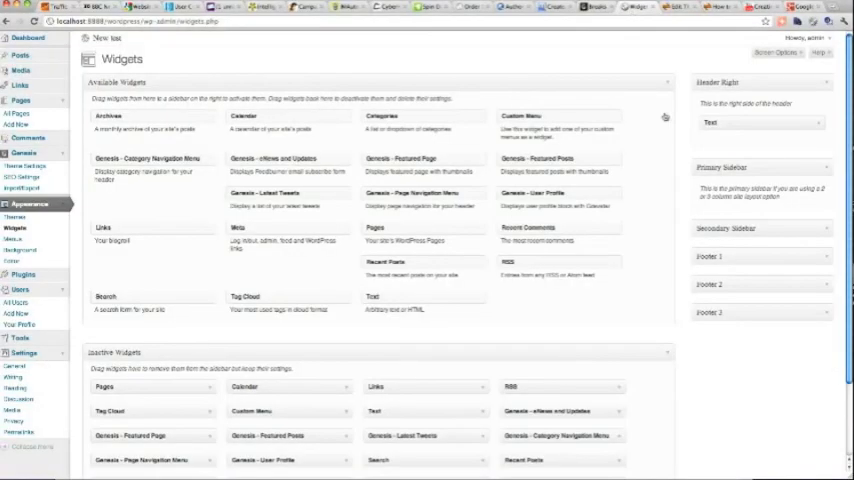
mouse_move(755, 139)
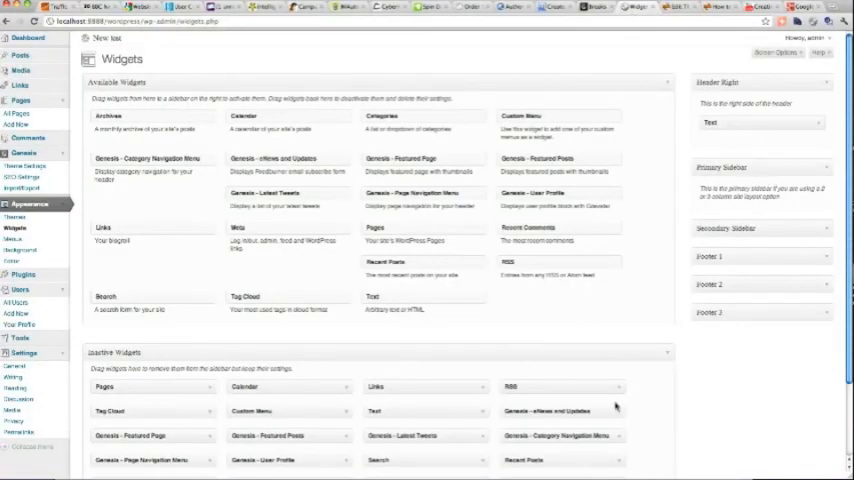
Step: Scroll down the Widgets page toward the Text widget and Primary Sidebar
scroll("down", 3)
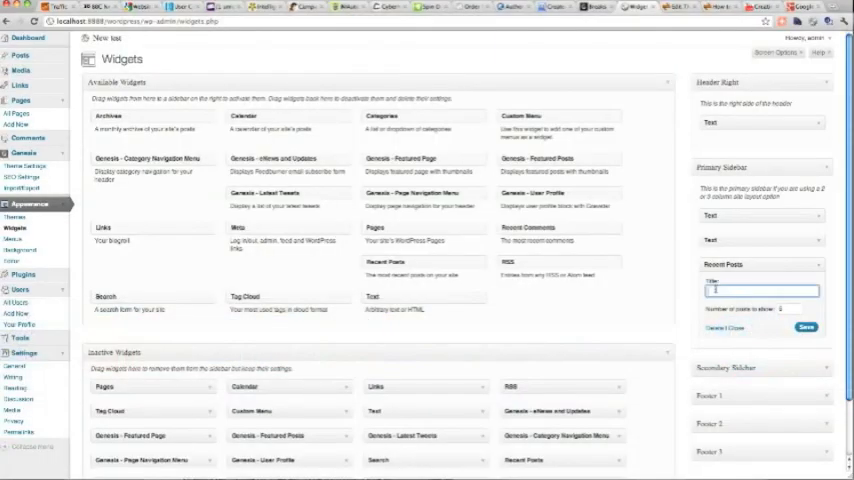
Step: Type 'Local' as the start of the Recent Posts widget title
type("Local")
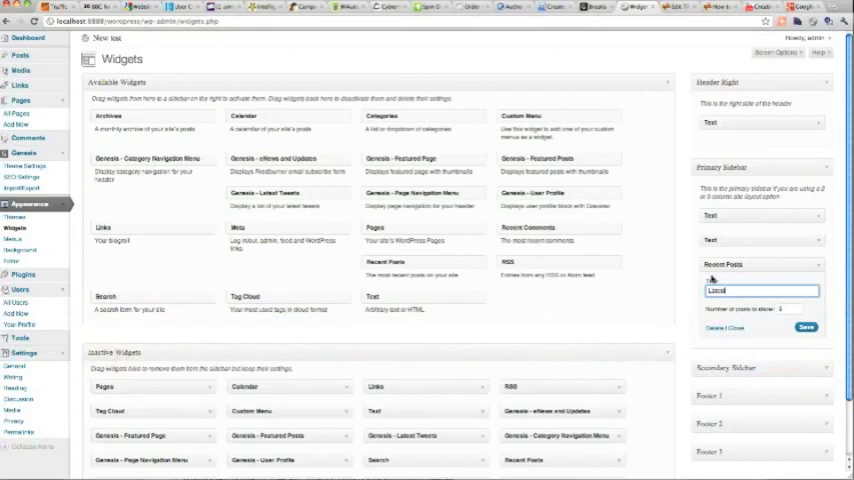